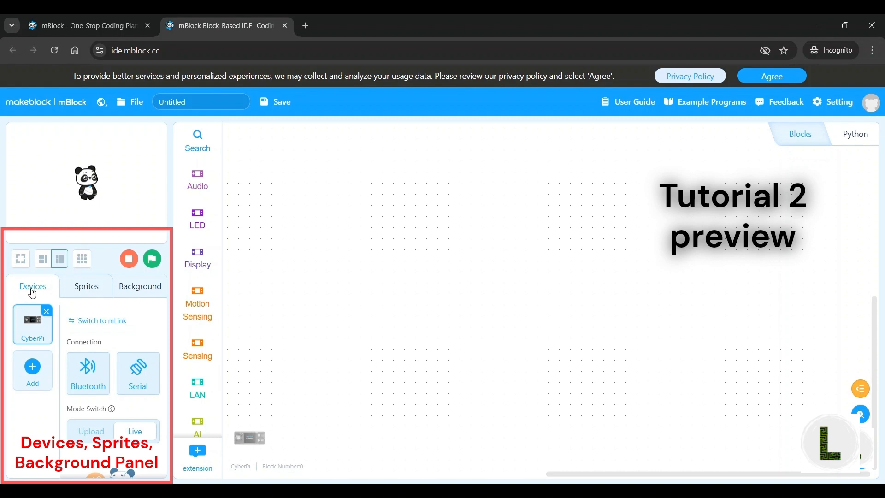
Upload the button-A forward-driving program to the connected mBot2 via Upload Code
click(86, 286)
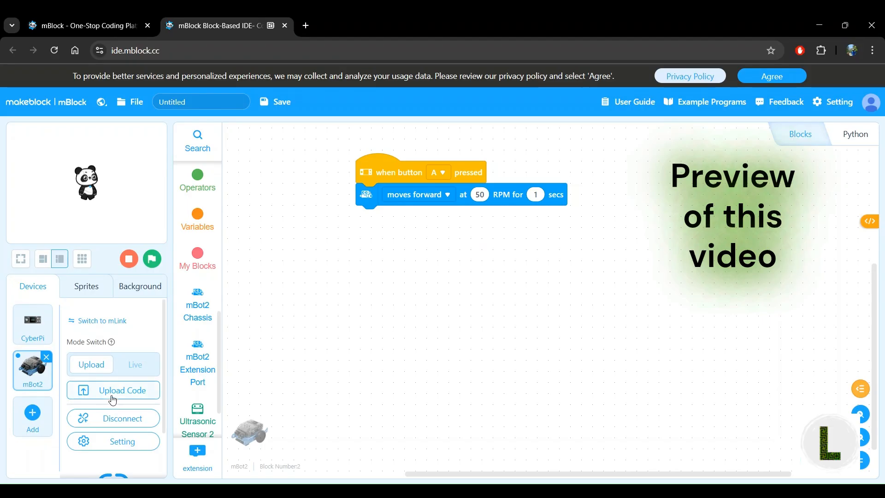
click(113, 393)
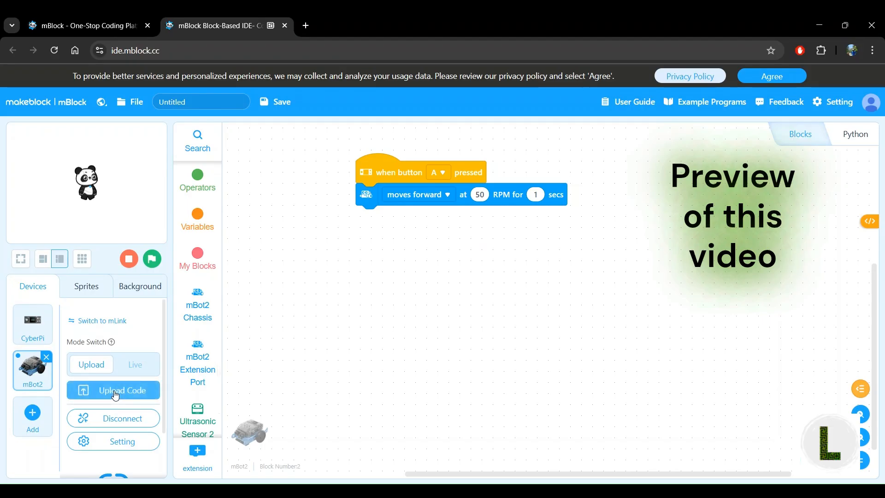
click(113, 390)
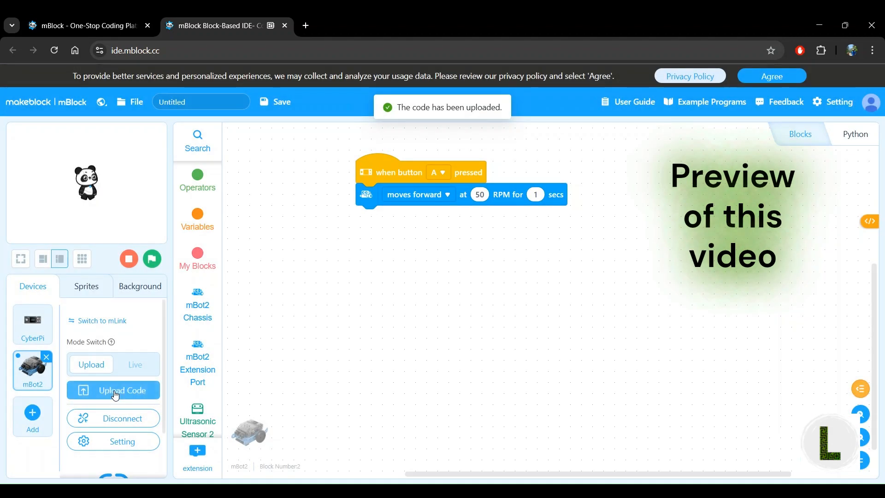
click(113, 390)
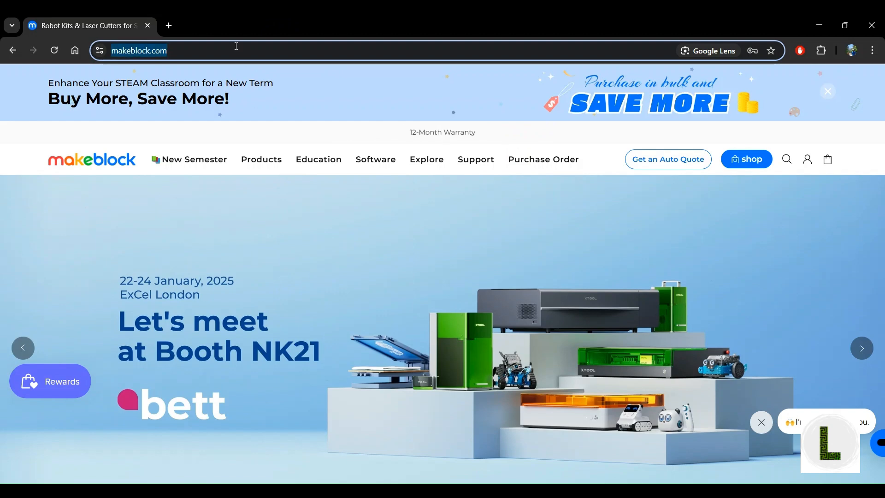
Go to mblock.cc and open the 'Code with Block' editor
text(mblock.cc)
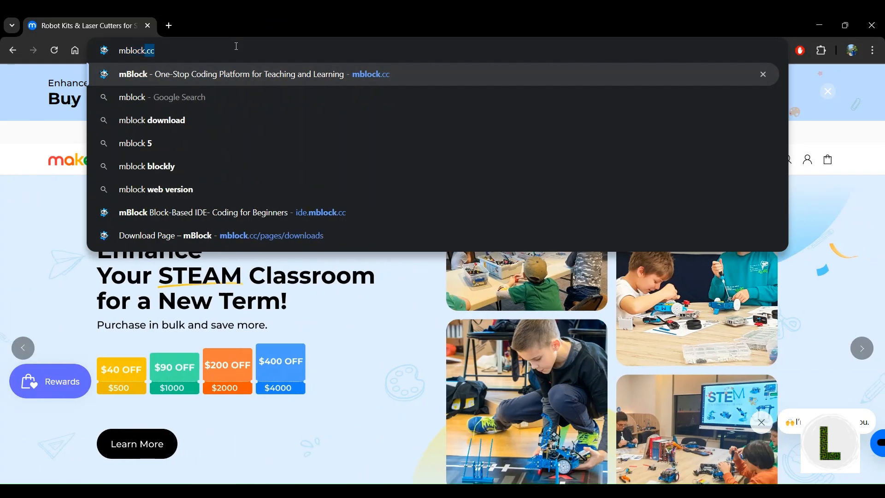
click(253, 74)
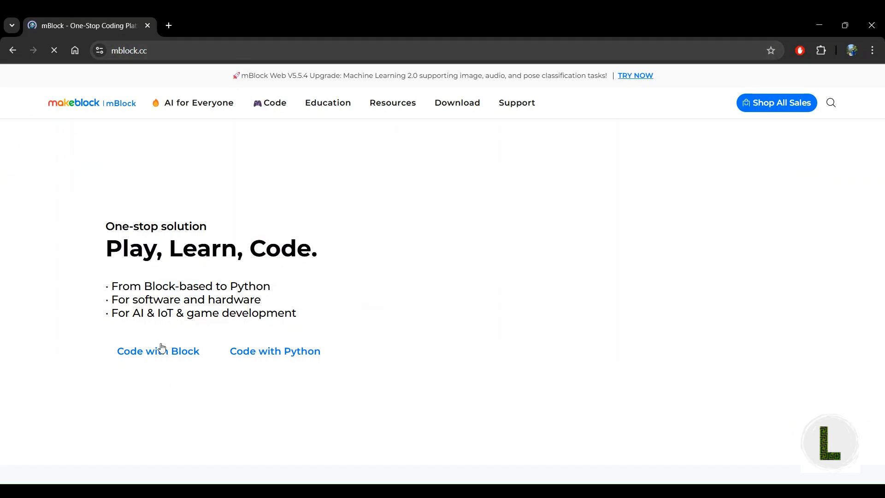
click(158, 351)
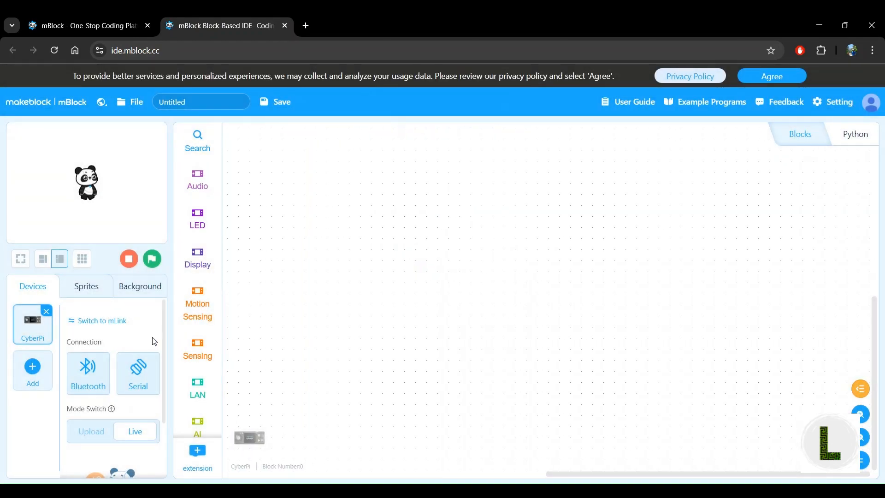
mouse_move(94, 290)
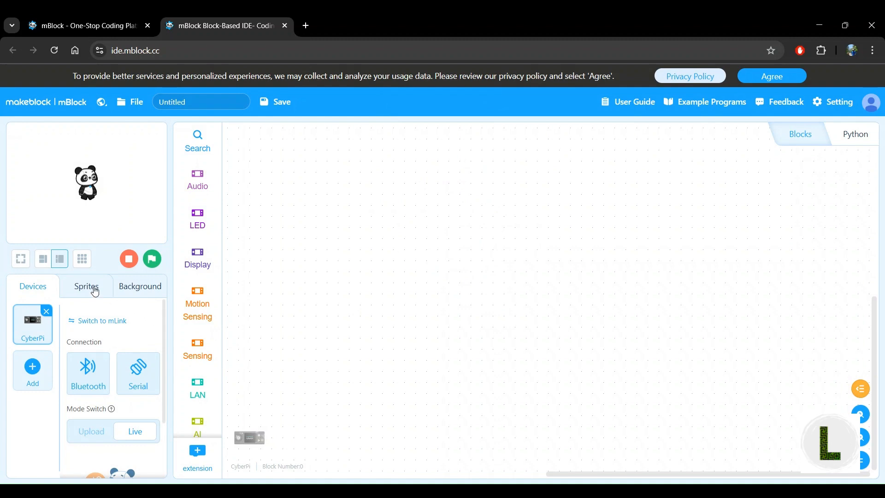
click(86, 286)
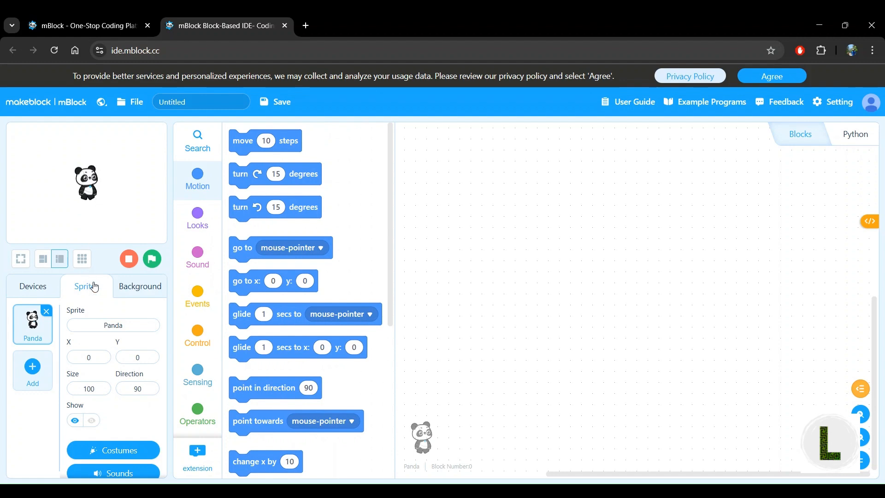
mouse_move(33, 286)
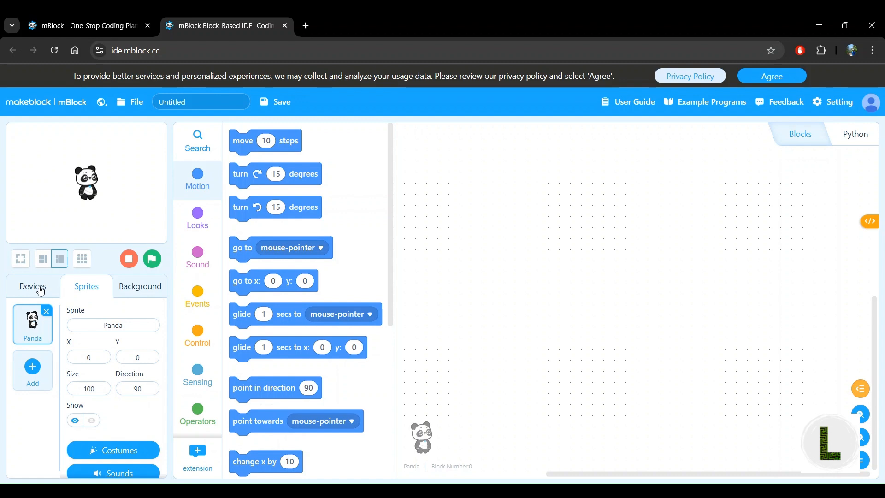
click(32, 286)
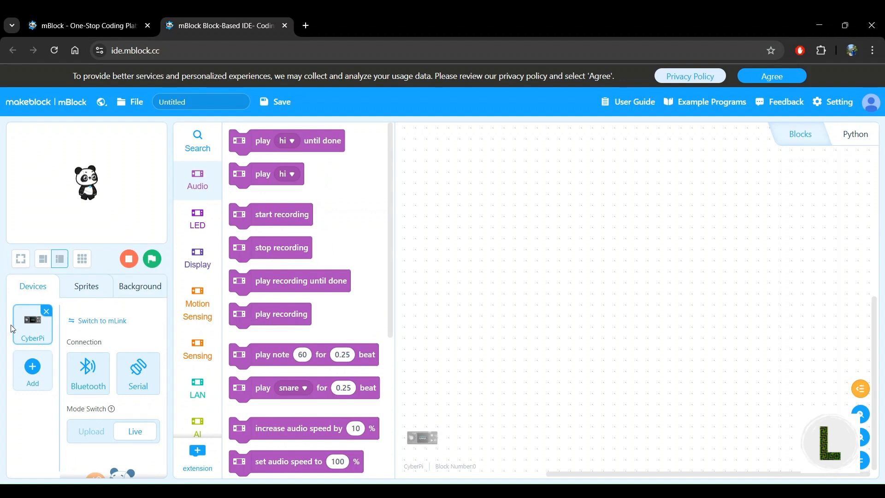
mouse_move(27, 347)
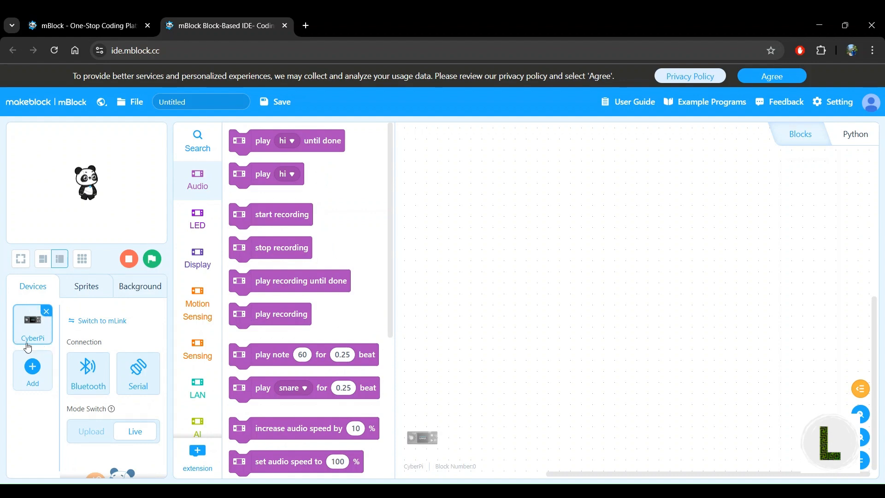
mouse_move(32, 372)
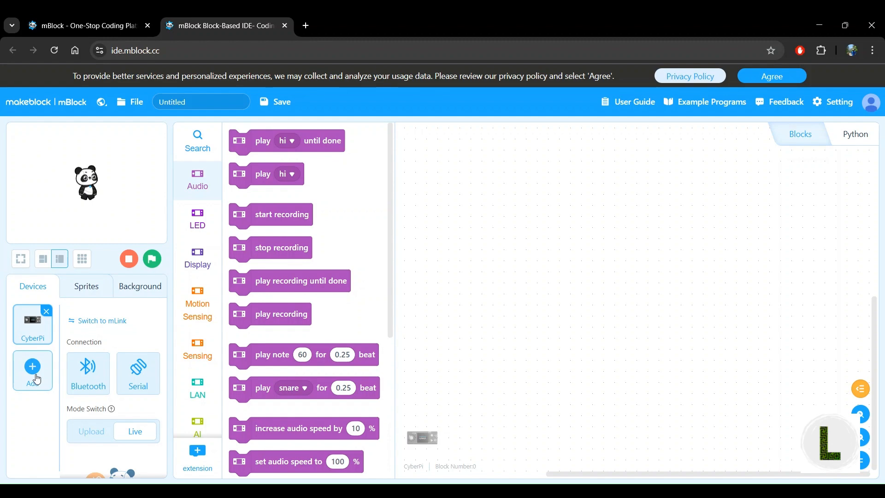
Open the Device Library from Add under Devices
click(32, 365)
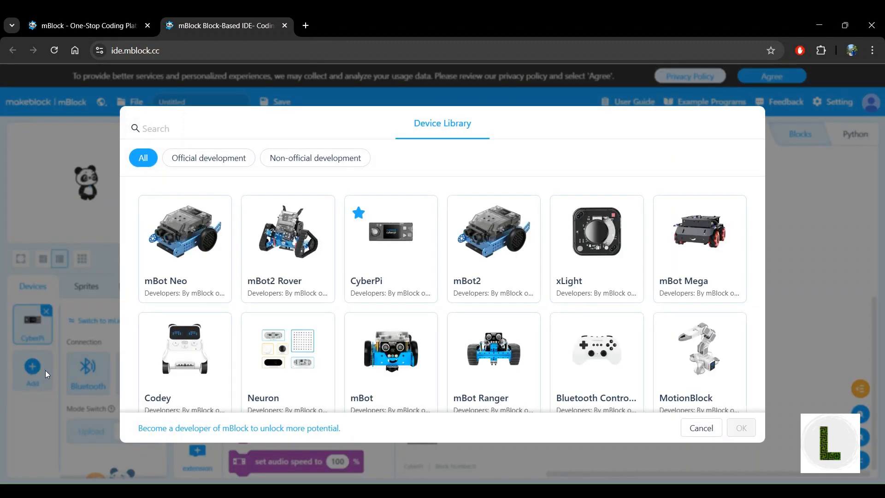
mouse_move(165, 293)
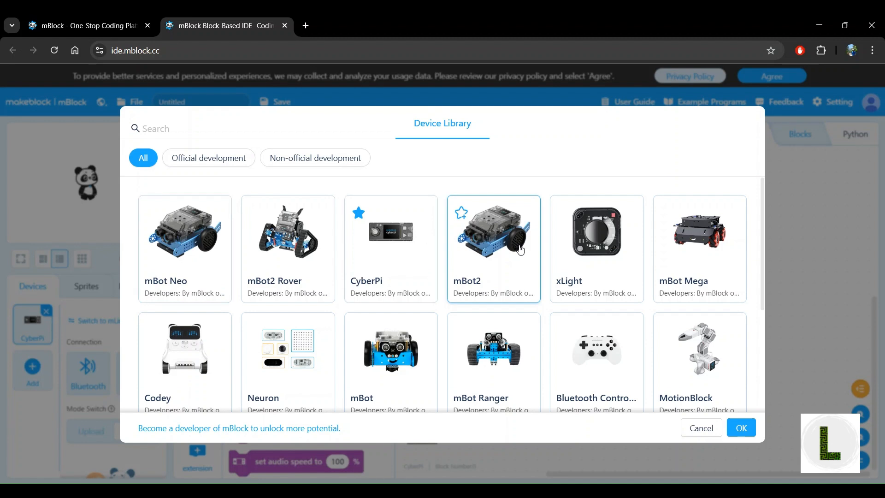
mouse_move(778, 453)
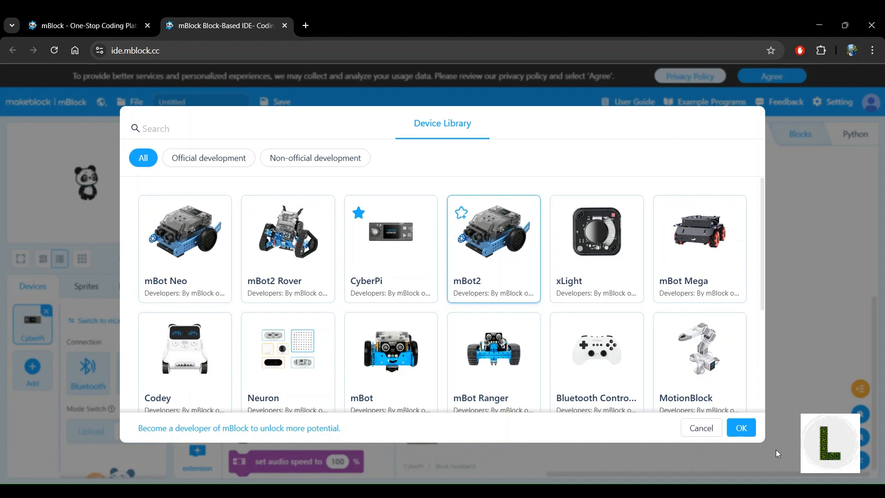
mouse_move(505, 249)
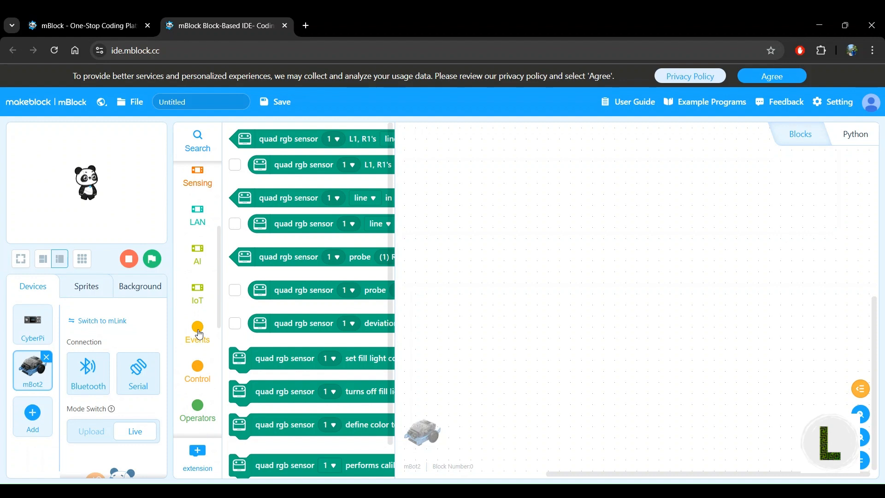
mouse_move(194, 344)
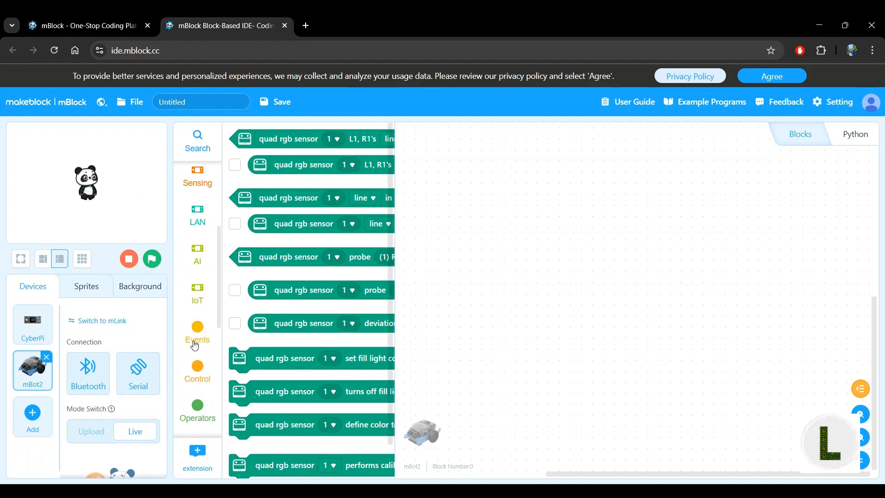
Place a 'when button A pressed' Events block on the canvas, keeping button A
click(197, 333)
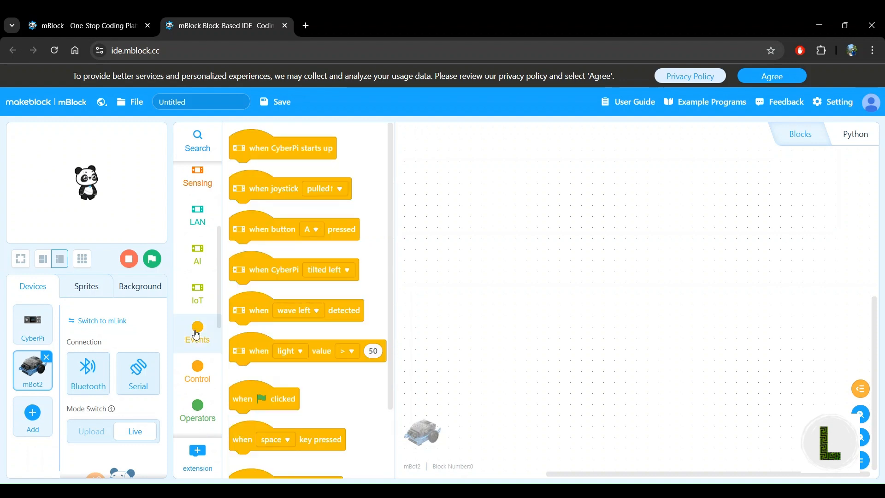
mouse_move(273, 237)
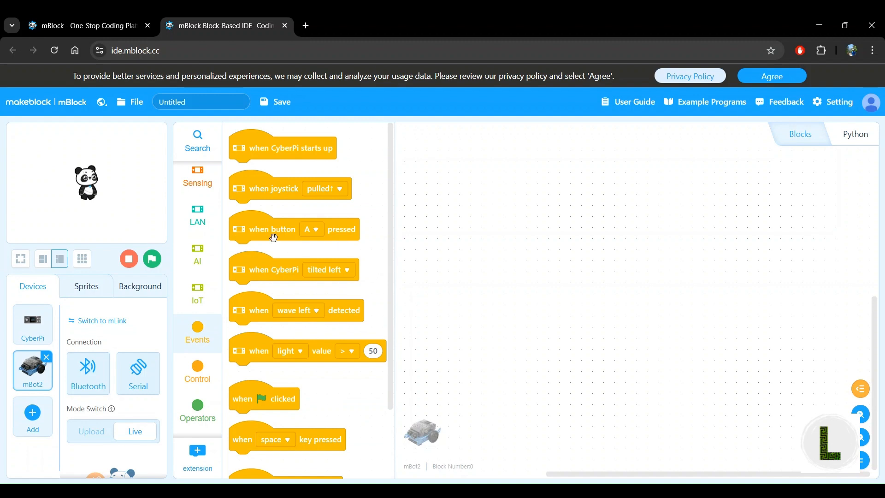
drag(294, 228, 415, 181)
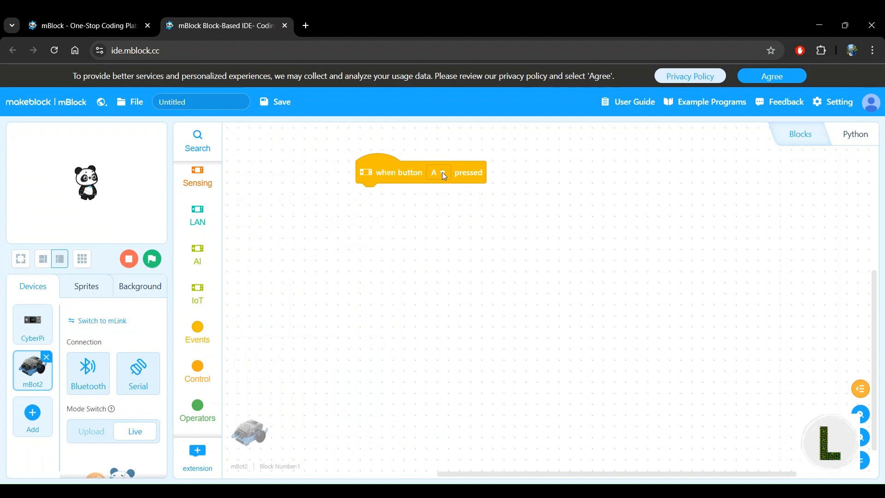
click(438, 173)
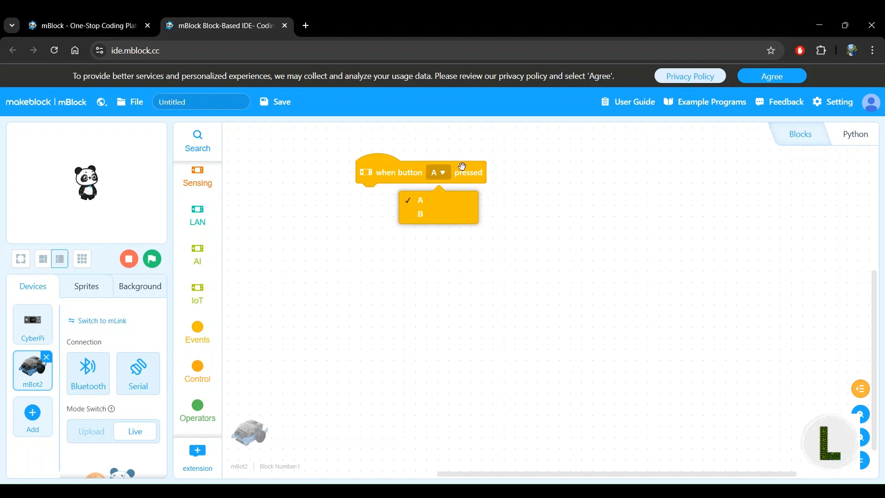
click(420, 200)
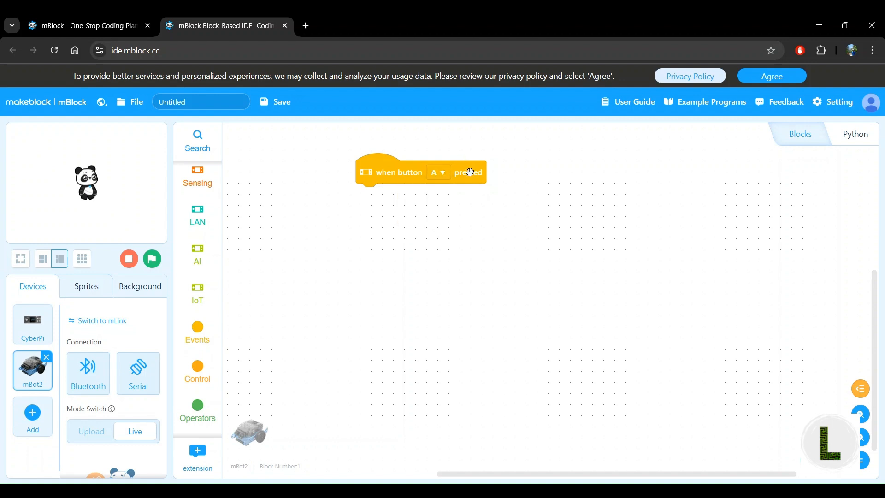
mouse_move(419, 175)
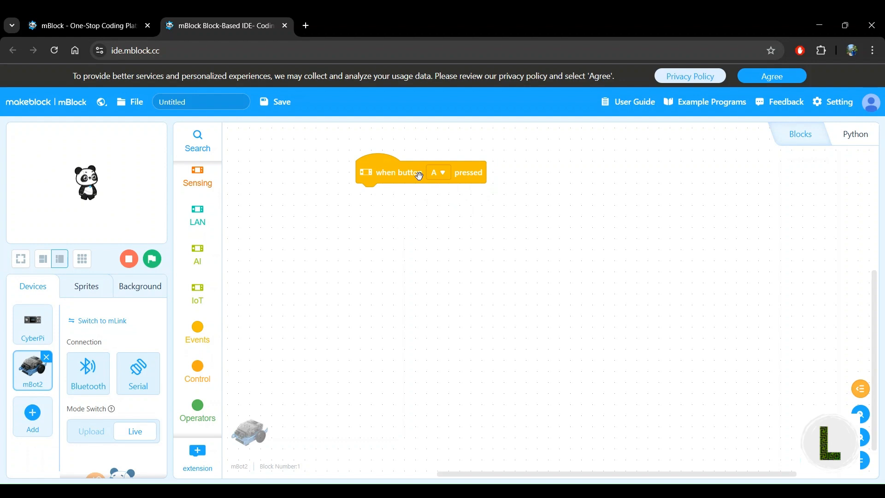
Show the mBot2 Chassis blocks containing 'moves forward at 50 RPM for 1 secs'
scroll(down, 3)
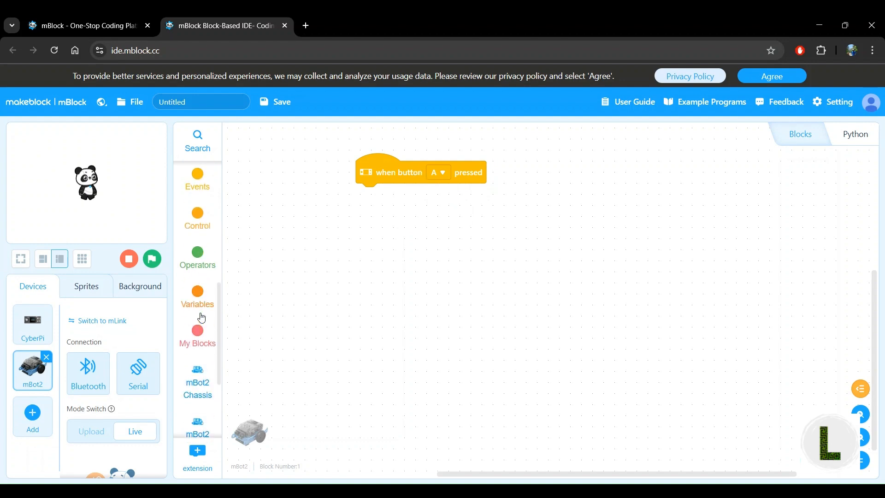
scroll(down, 3)
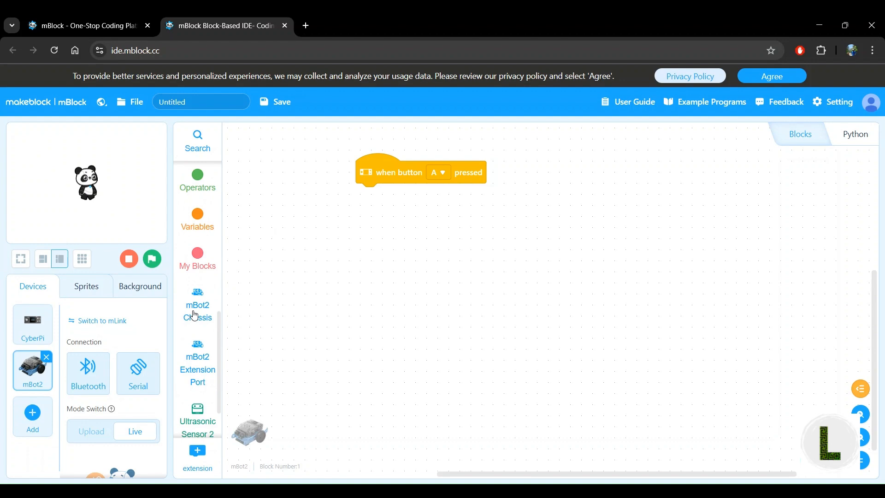
mouse_move(201, 300)
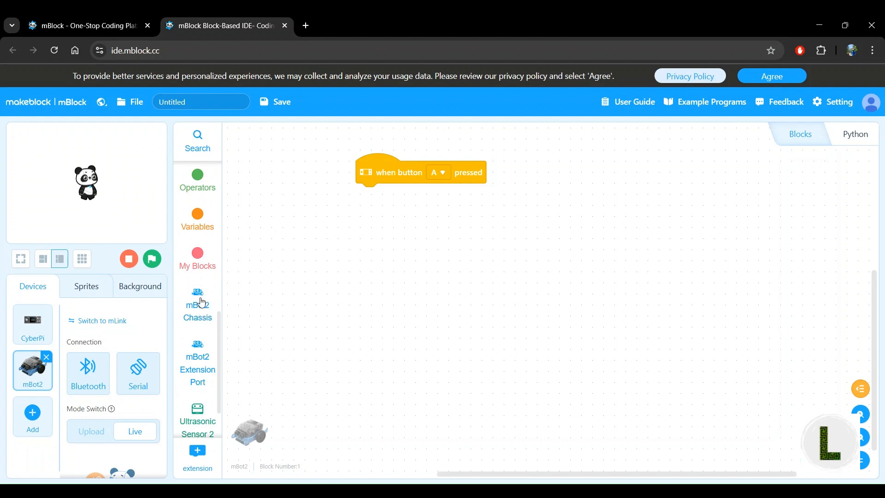
mouse_move(211, 317)
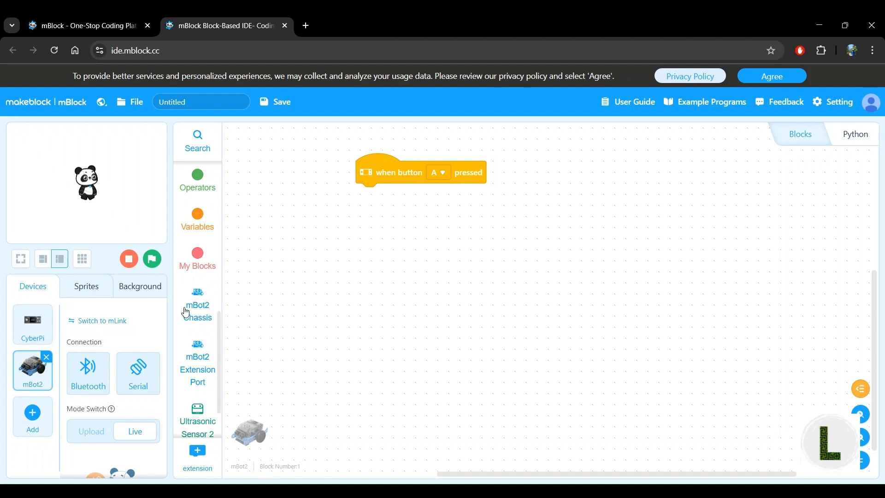
mouse_move(196, 309)
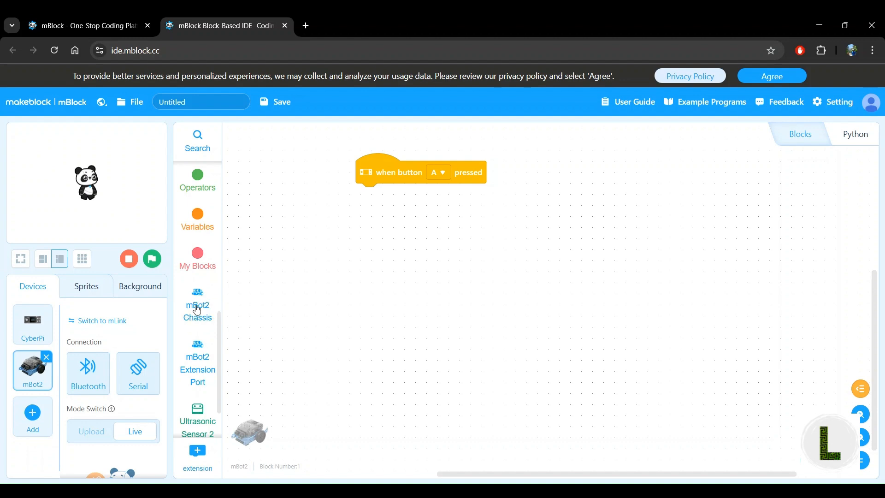
click(197, 305)
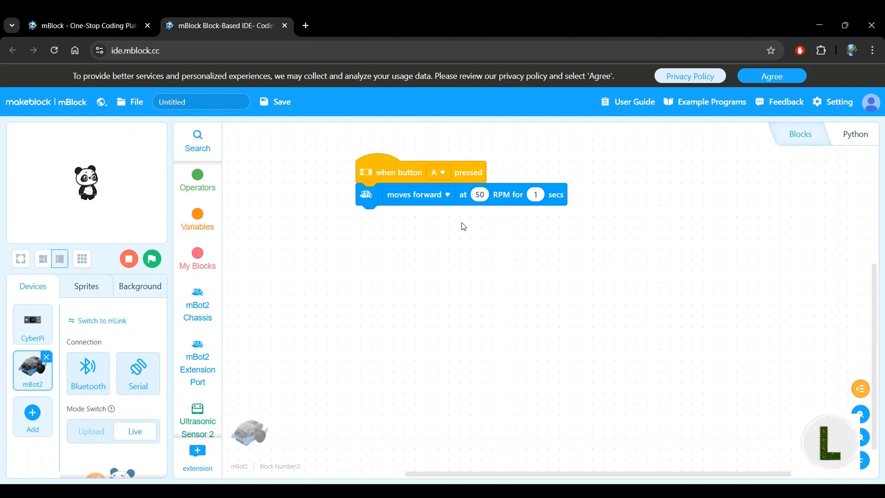
mouse_move(333, 191)
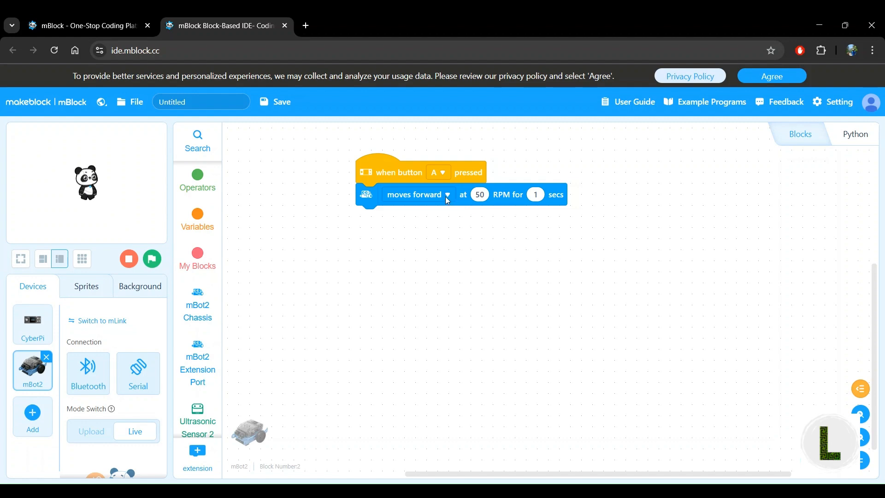
mouse_move(403, 199)
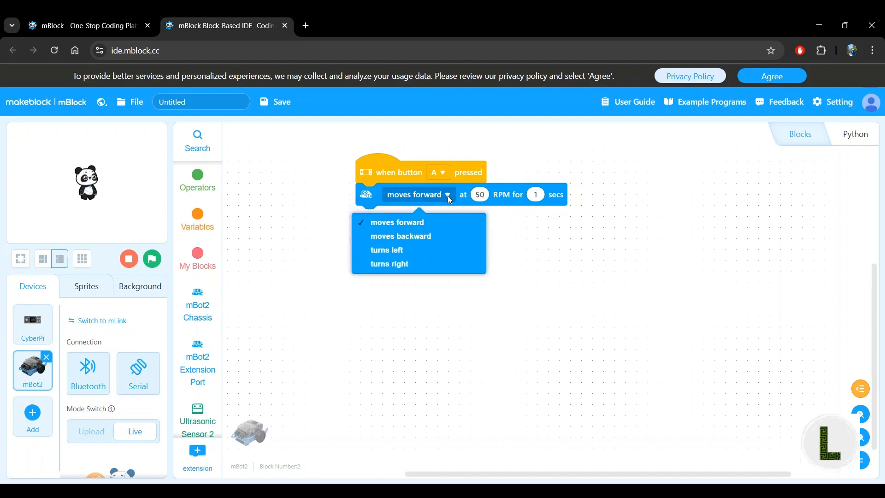
mouse_move(443, 237)
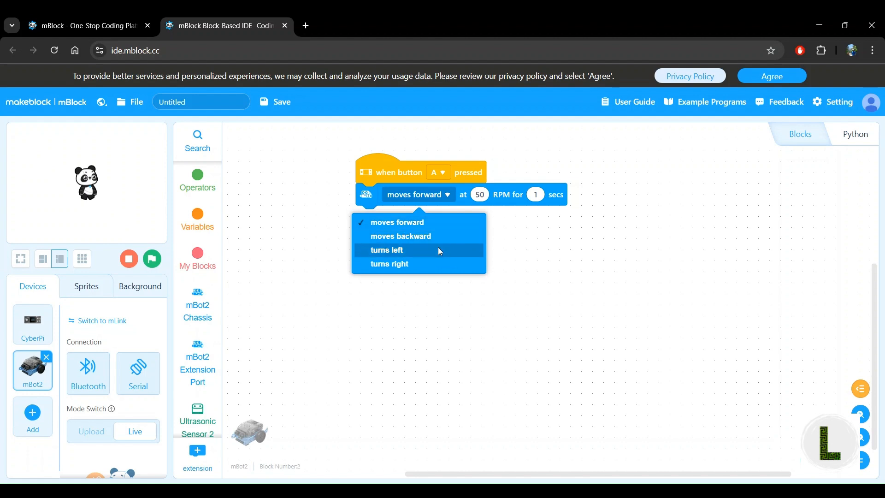
mouse_move(440, 251)
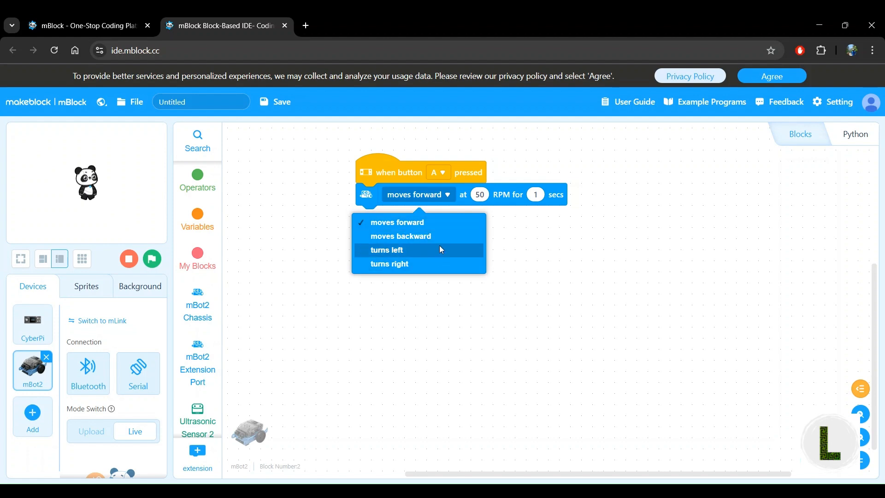
mouse_move(440, 224)
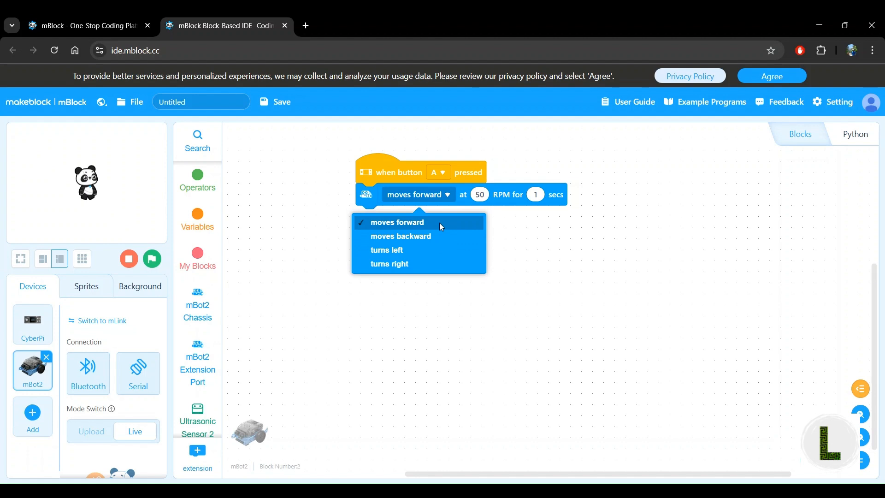
click(480, 194)
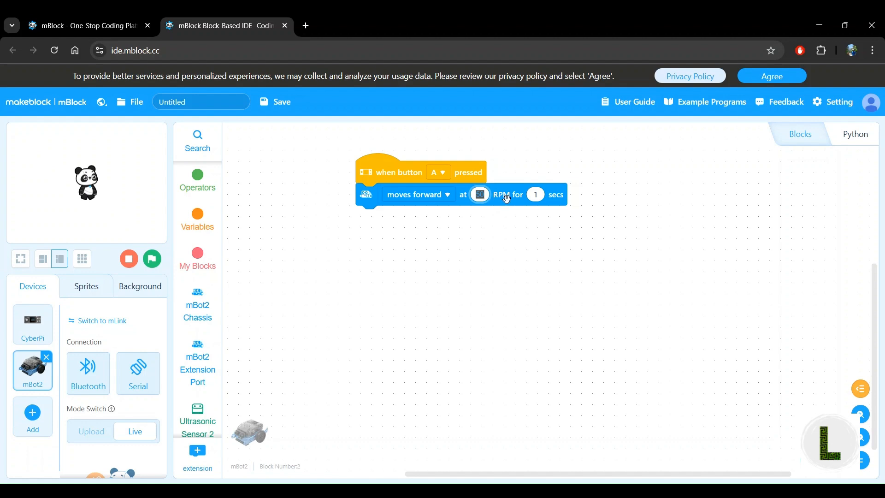
mouse_move(499, 203)
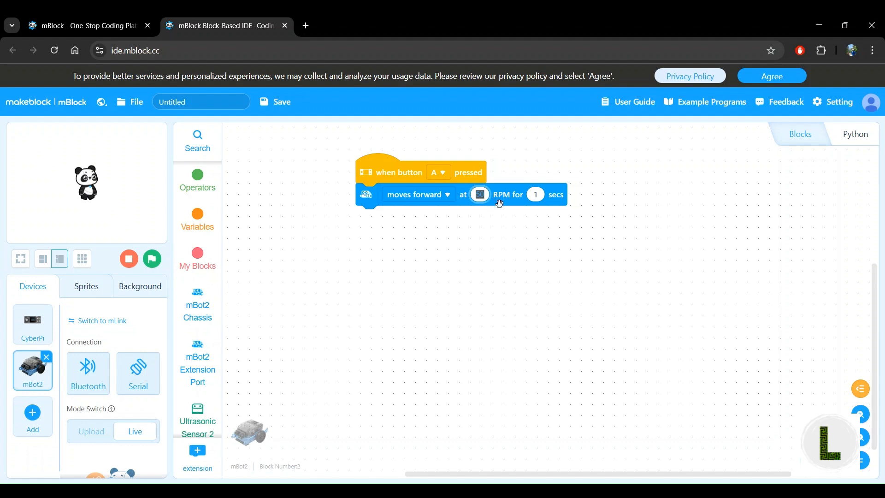
mouse_move(499, 210)
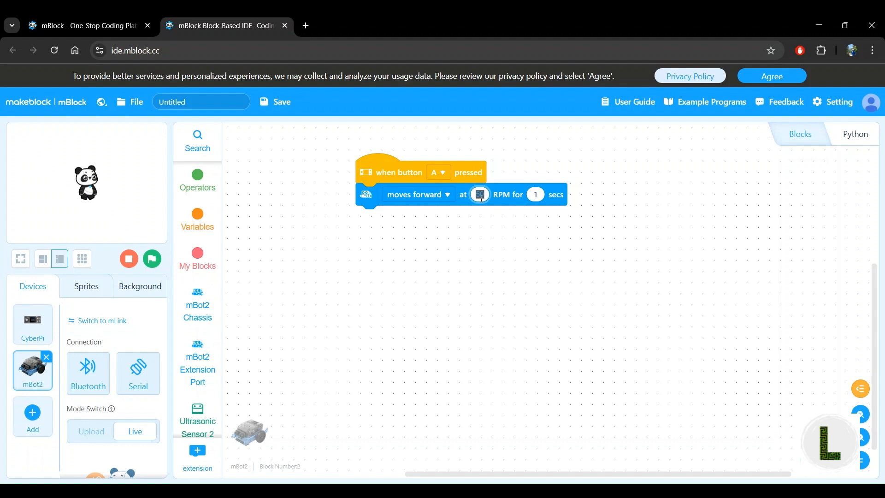
text(50)
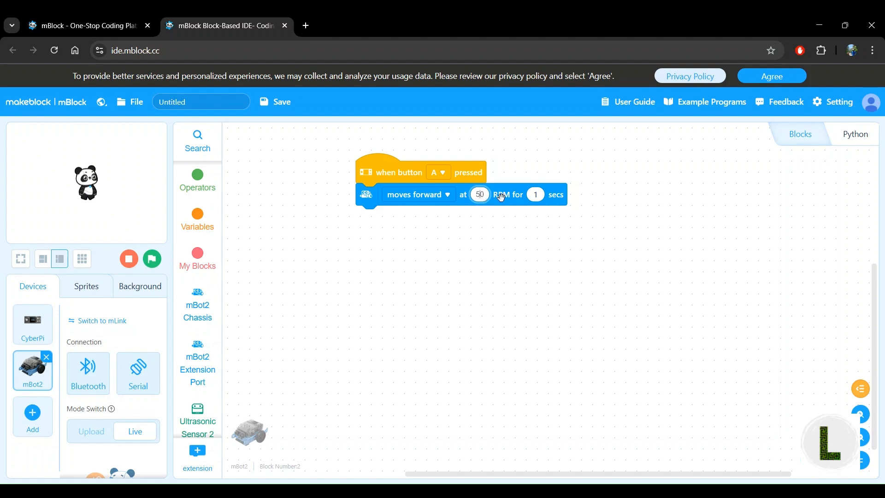
click(480, 194)
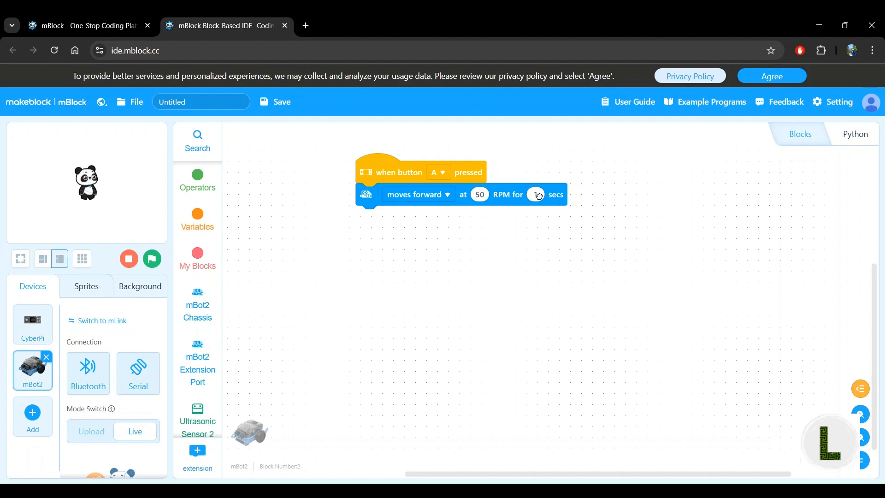
click(535, 194)
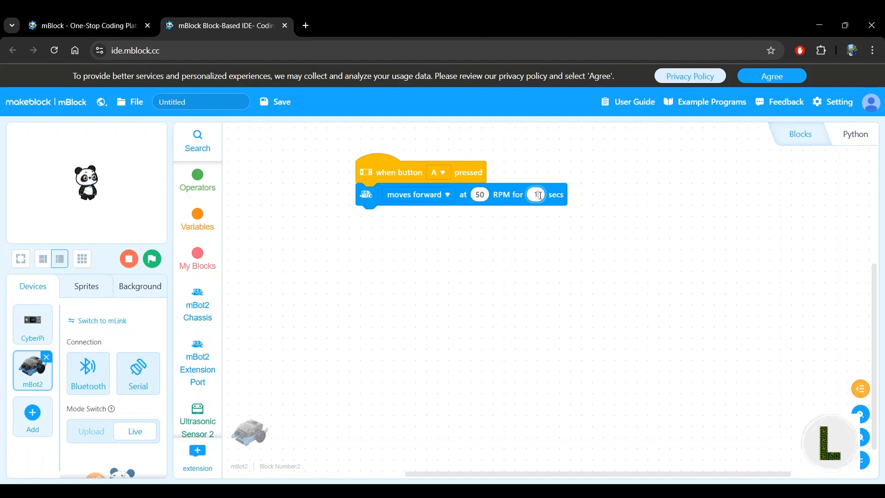
mouse_move(530, 202)
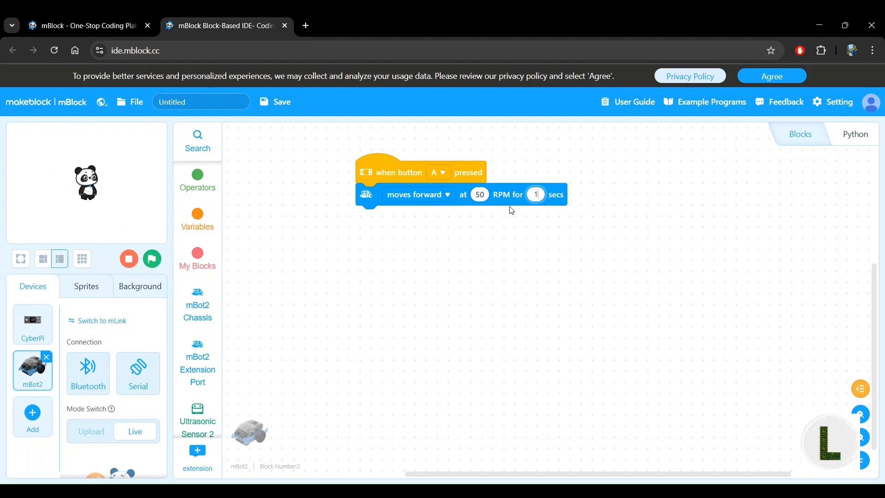
text(5)
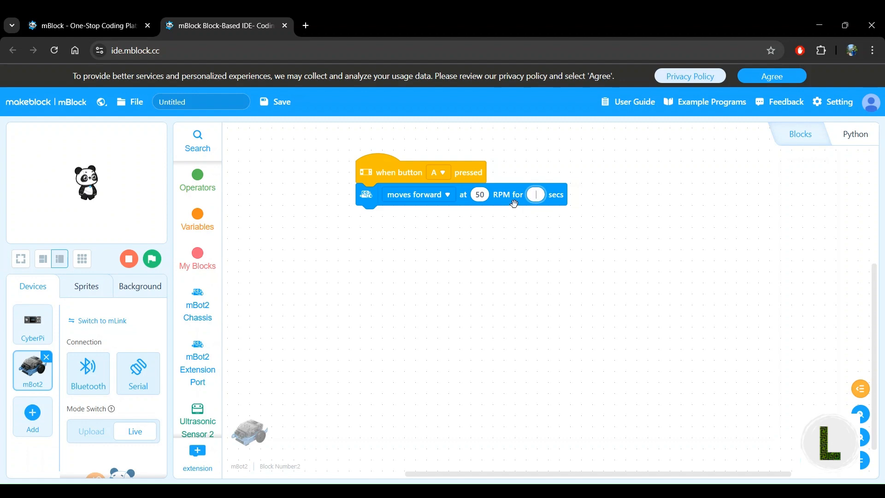
text(1)
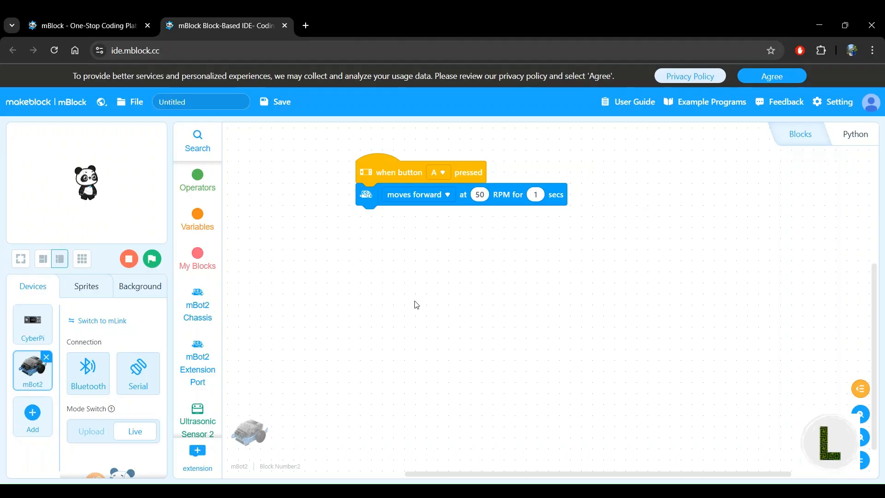
mouse_move(410, 241)
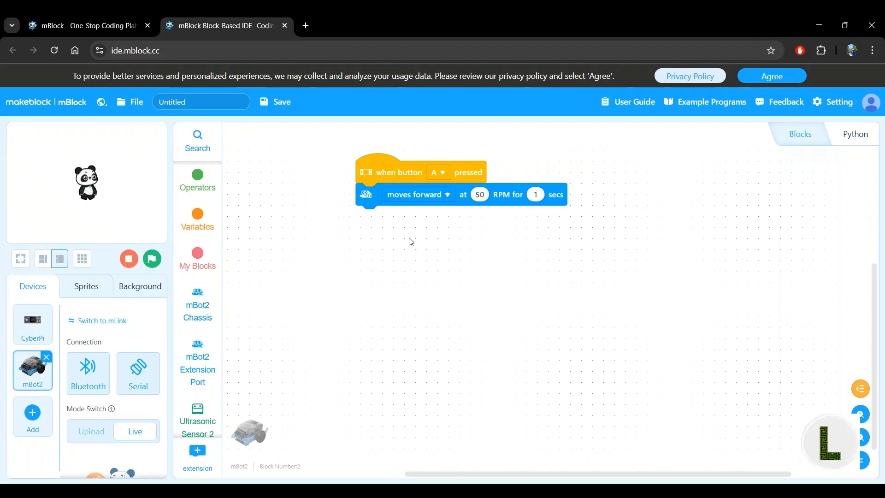
mouse_move(403, 145)
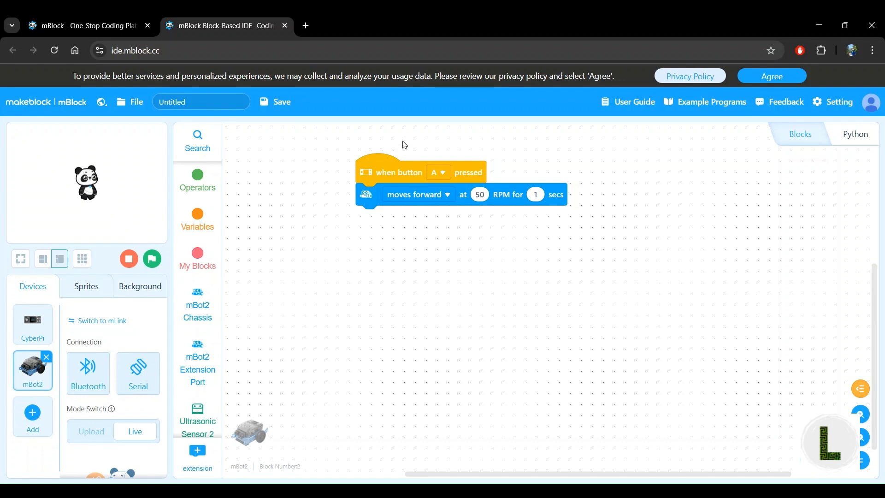
mouse_move(351, 227)
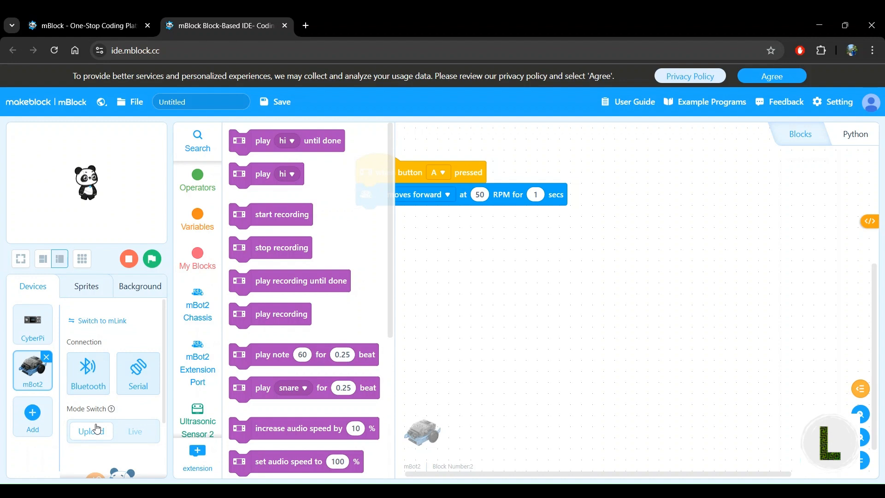
Switch mBot2 to Upload mode and connect over USB Serial (COM5)
click(138, 372)
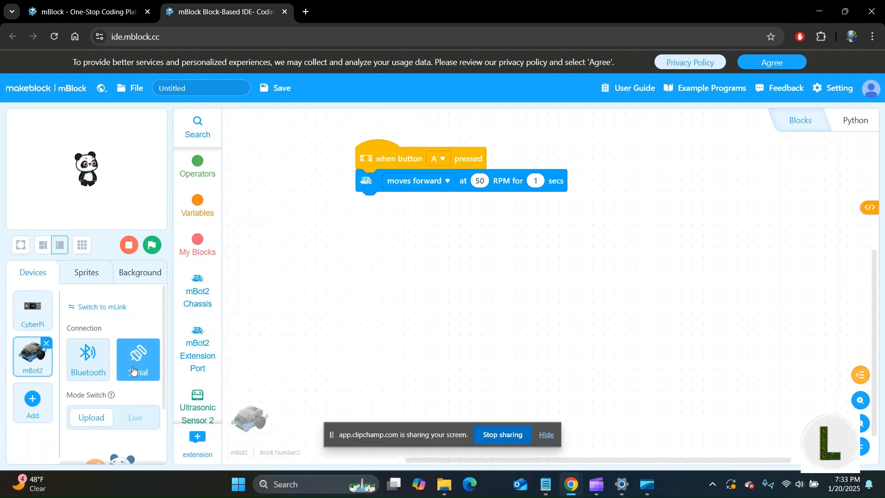
click(138, 359)
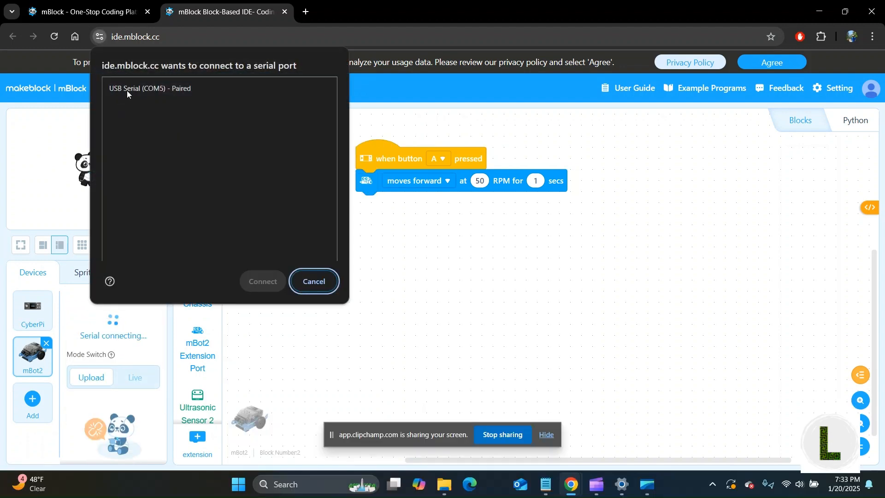
mouse_move(161, 96)
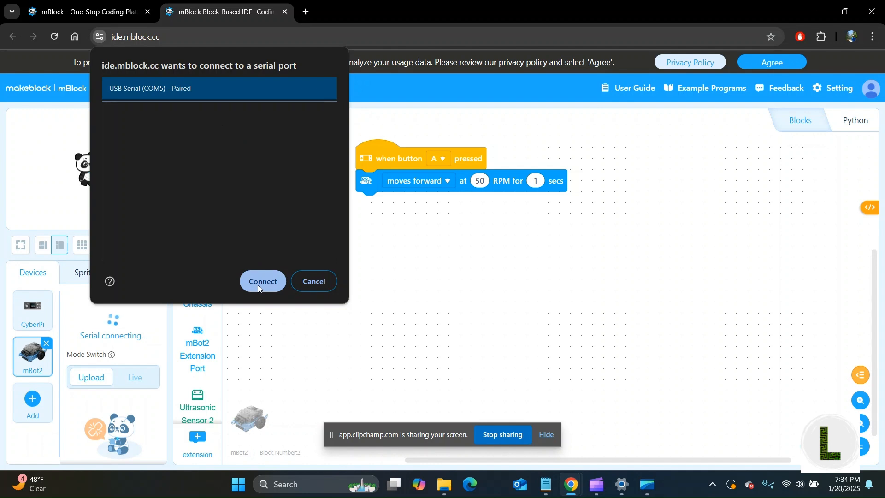
click(262, 281)
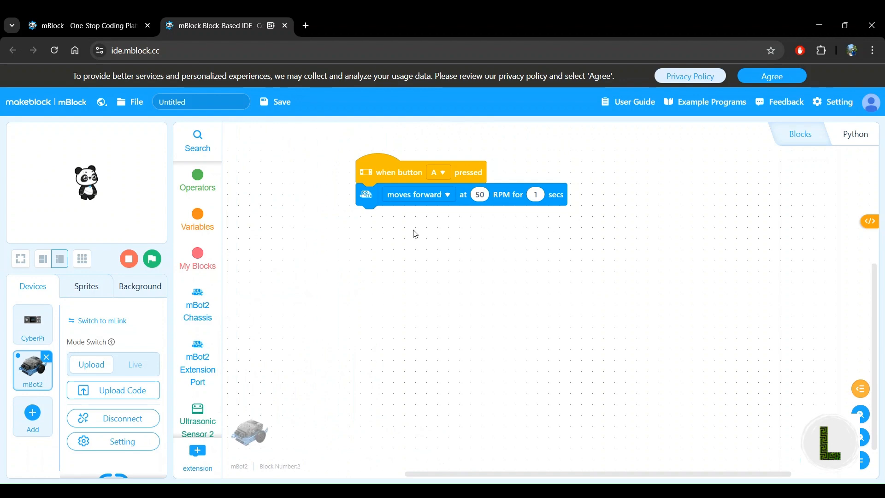
mouse_move(467, 171)
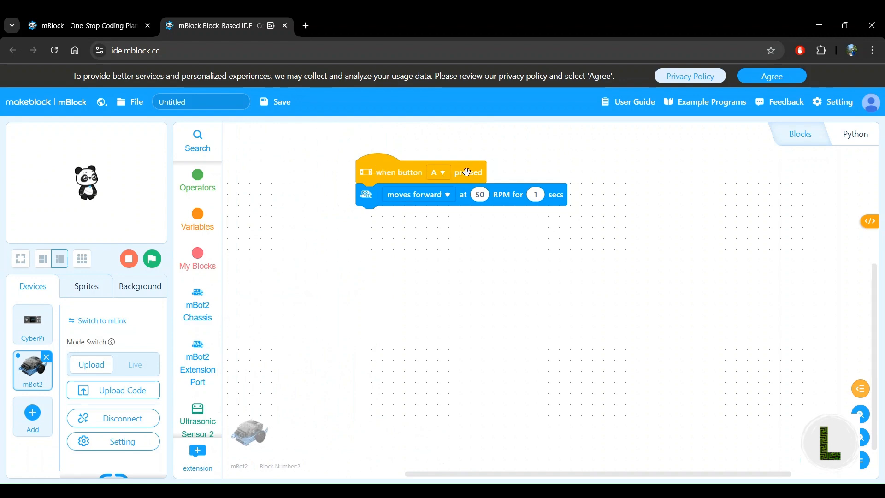
mouse_move(406, 179)
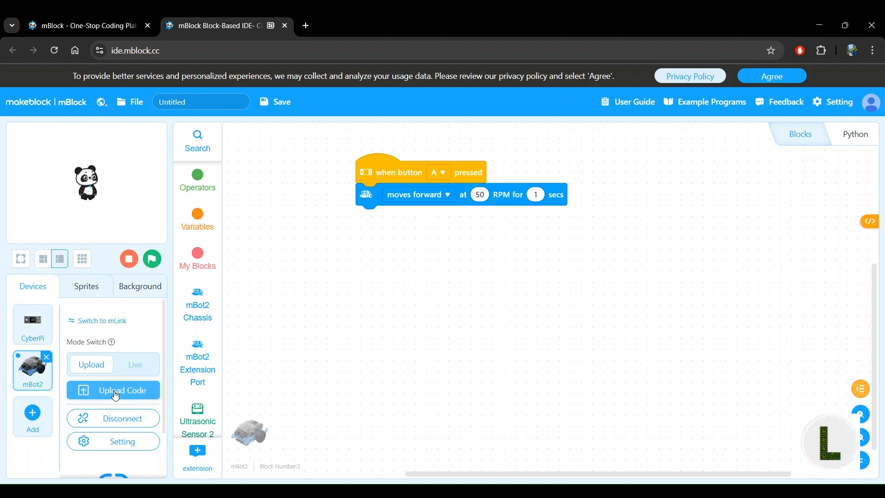
Send the button-A forward script to the mBot2 with Upload Code
click(113, 390)
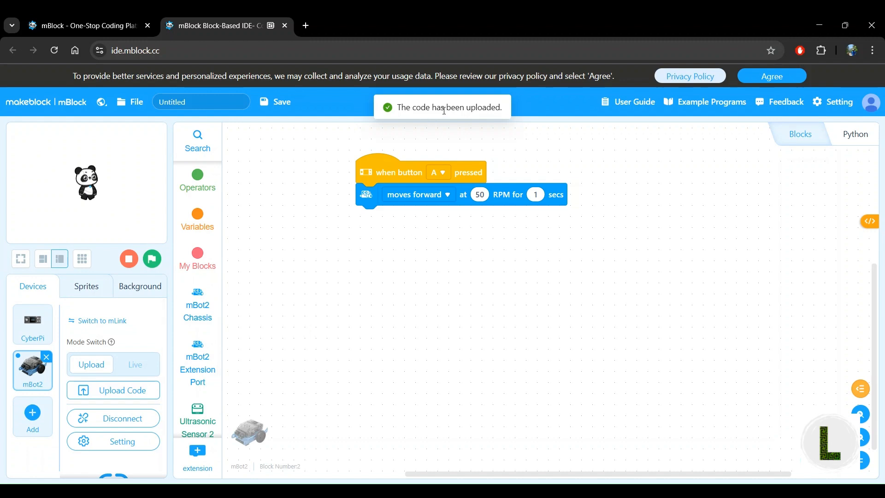
mouse_move(402, 119)
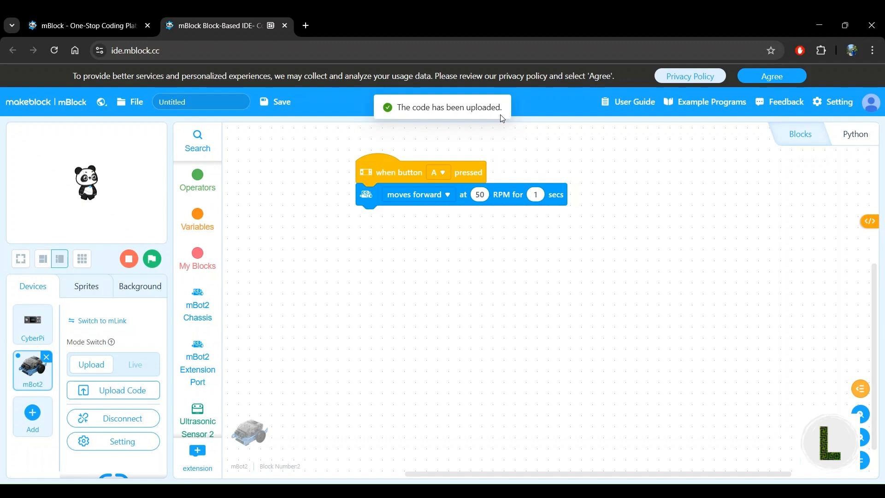
mouse_move(503, 118)
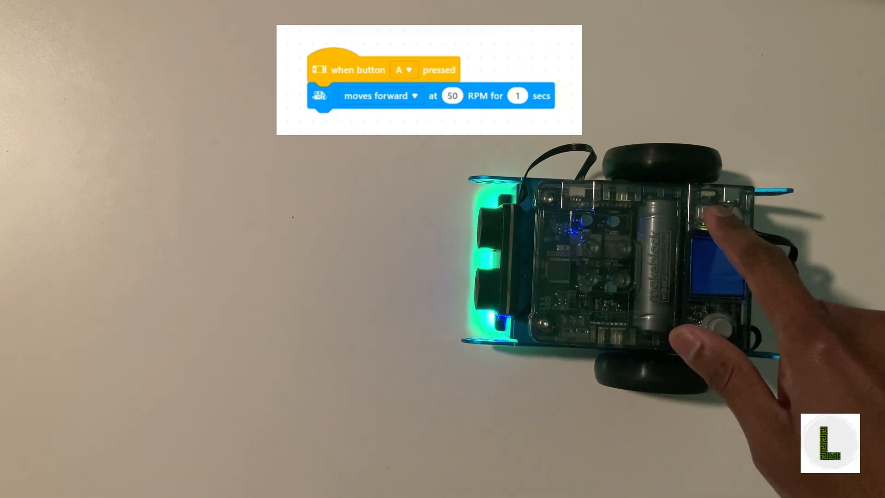
Watch the mBot2 drive forward after button A is pressed on its CyberPi
click(715, 320)
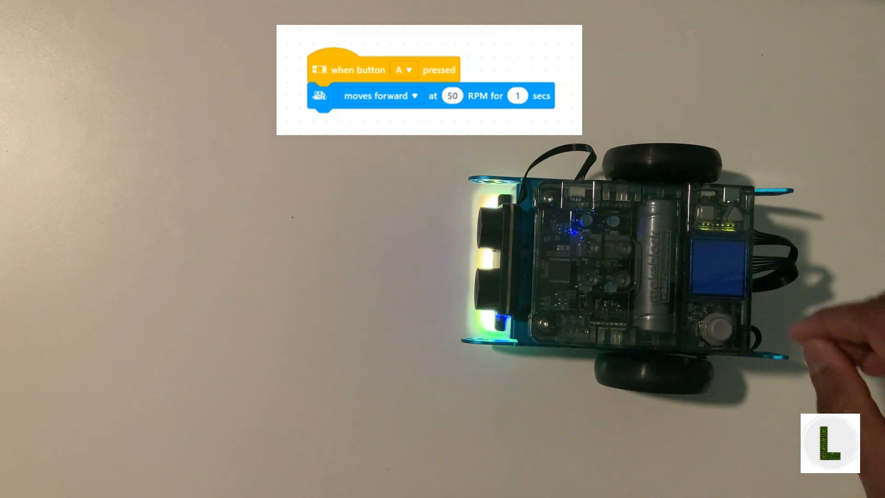
click(717, 328)
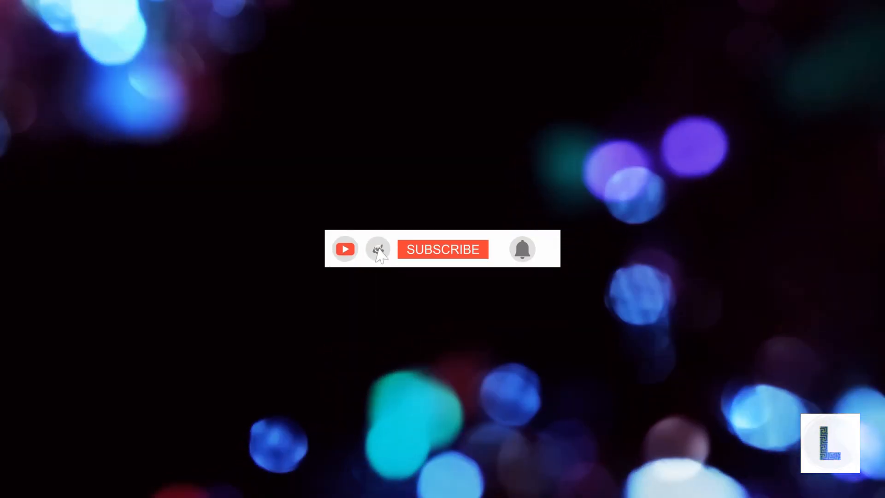
click(442, 249)
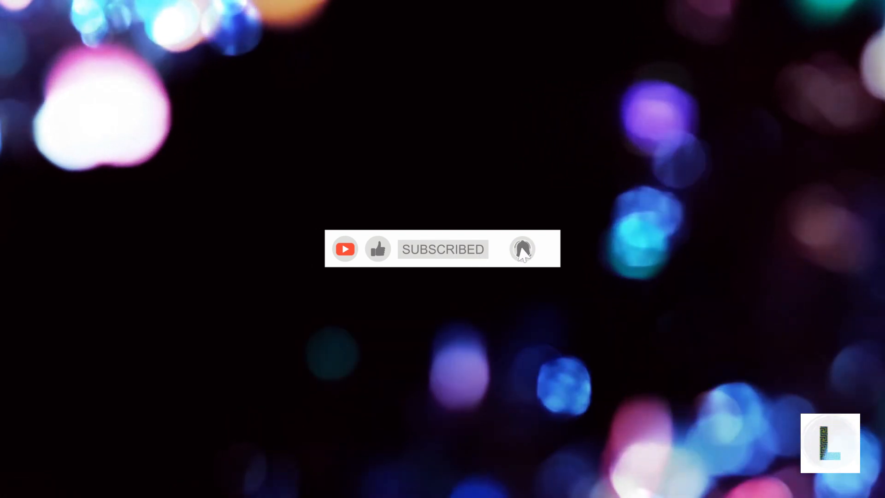